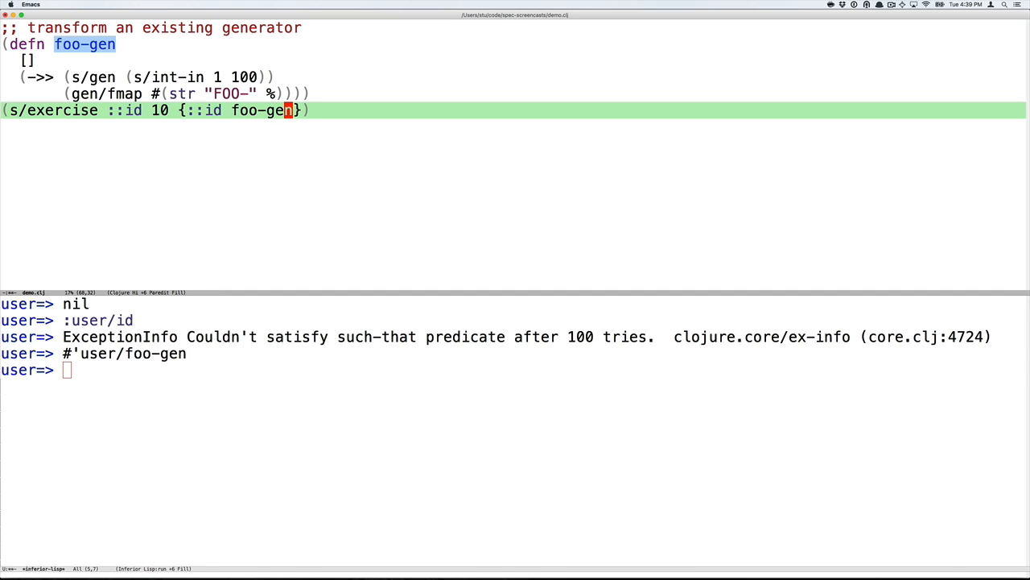
Evaluate the s/exercise form with the foo-gen override, then re-evaluate ::id with :gen foo-gen added
key(C-x C-e)
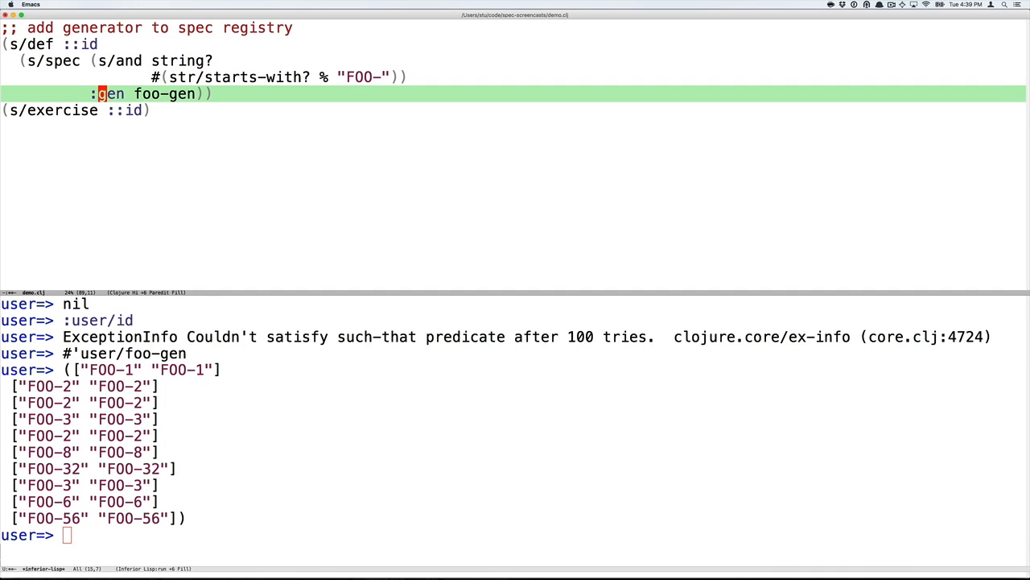
key(C-x C-e)
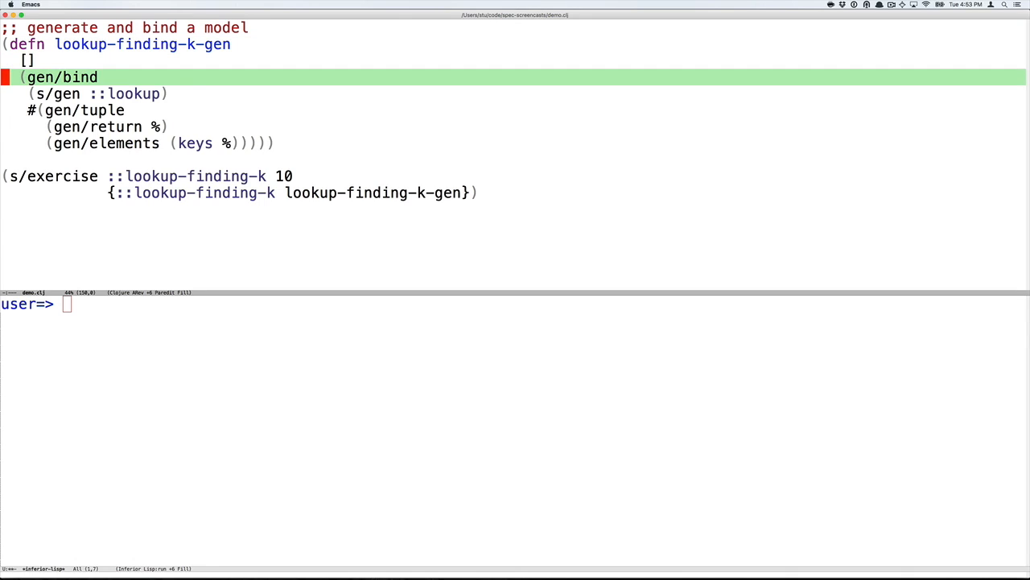
key(down)
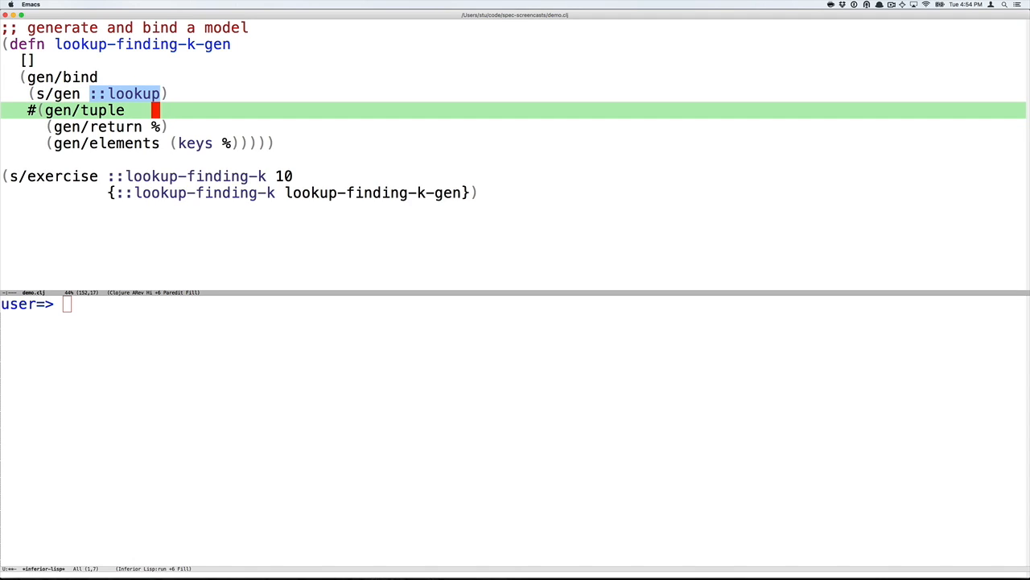
key(down)
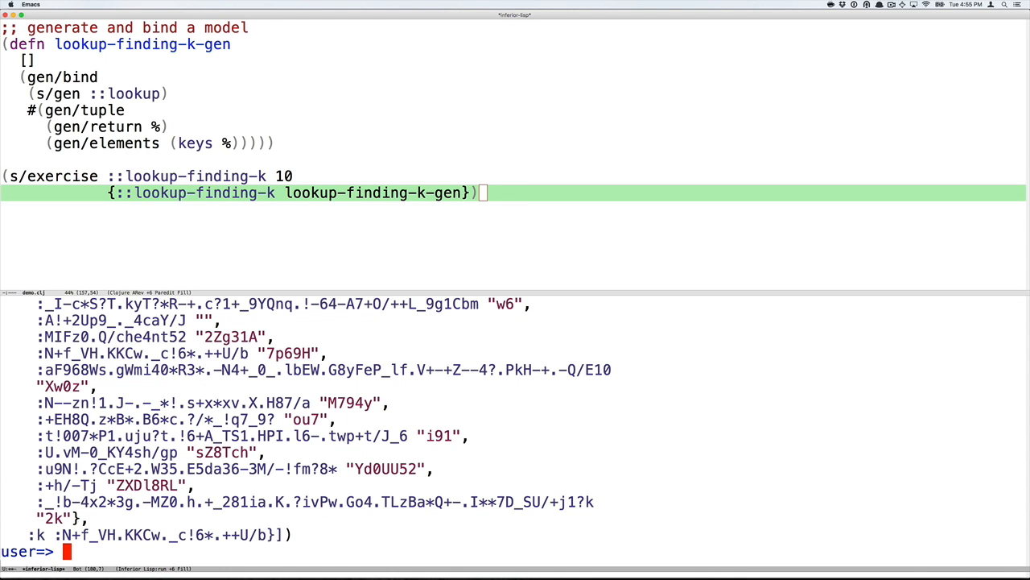
Scroll the REPL to review the generated maps and keys for lookup-finding-k
scroll(down, 3)
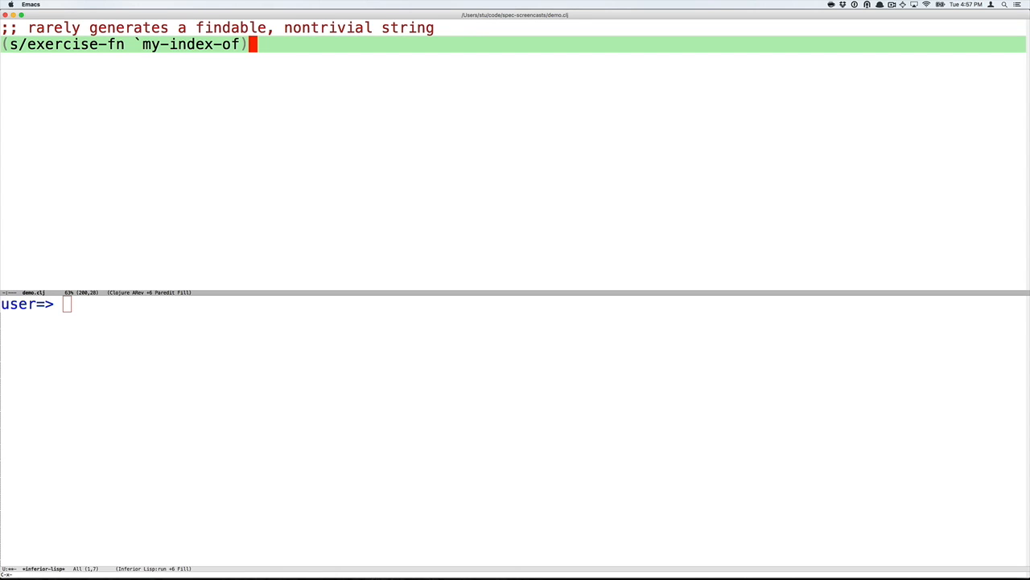
key(Return)
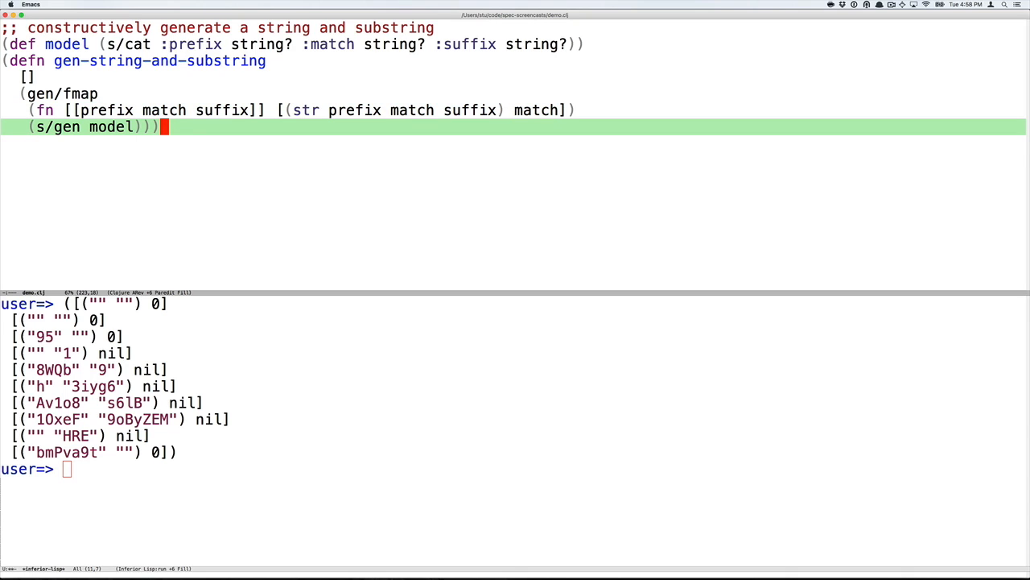
Evaluate gen-string-and-substring, hitting the unresolved-symbol error for model
key(Return)
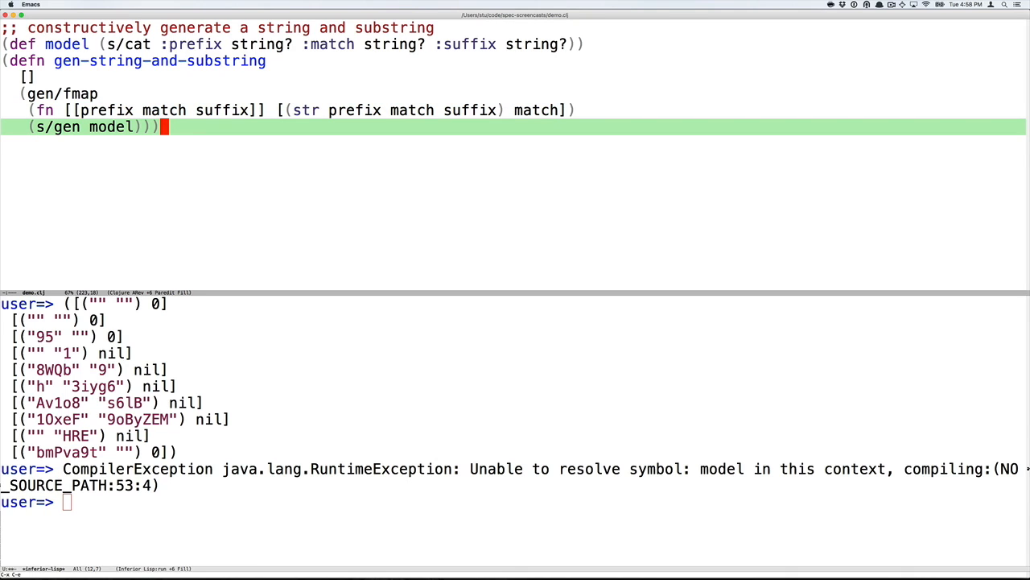